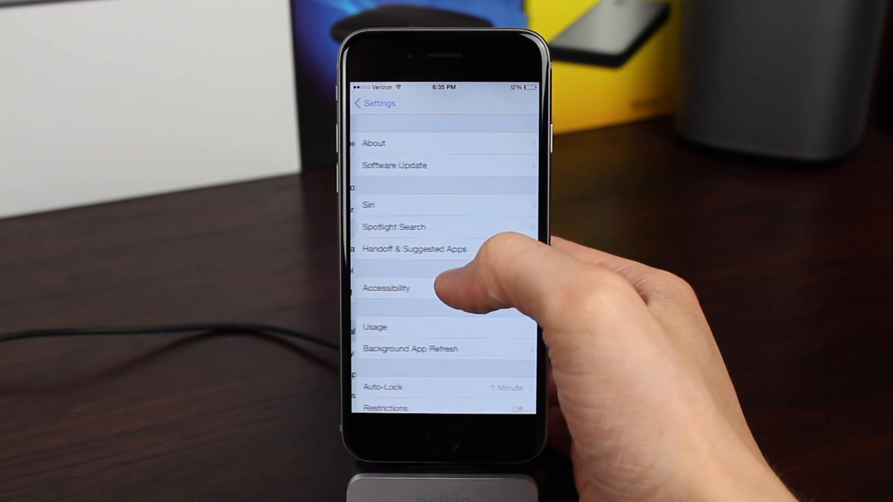
# Open General > Accessibility, step back to General and reopen Accessibility.
pyautogui.click(386, 288)
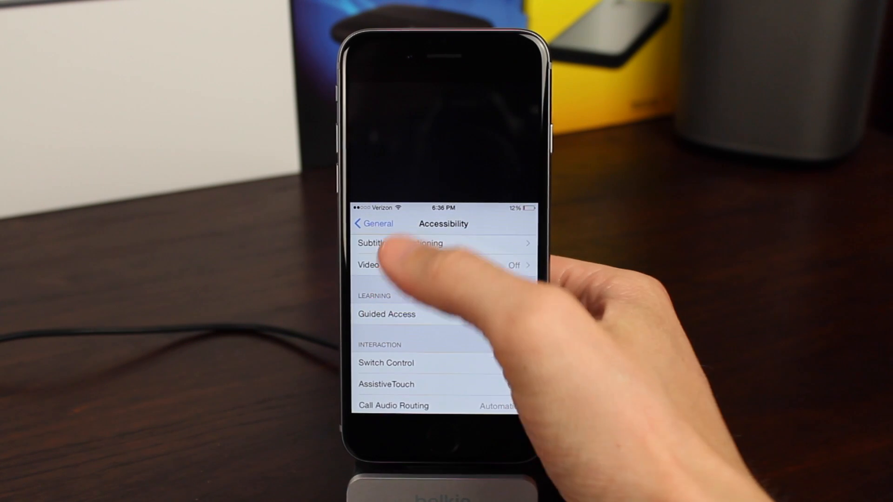
pyautogui.click(373, 224)
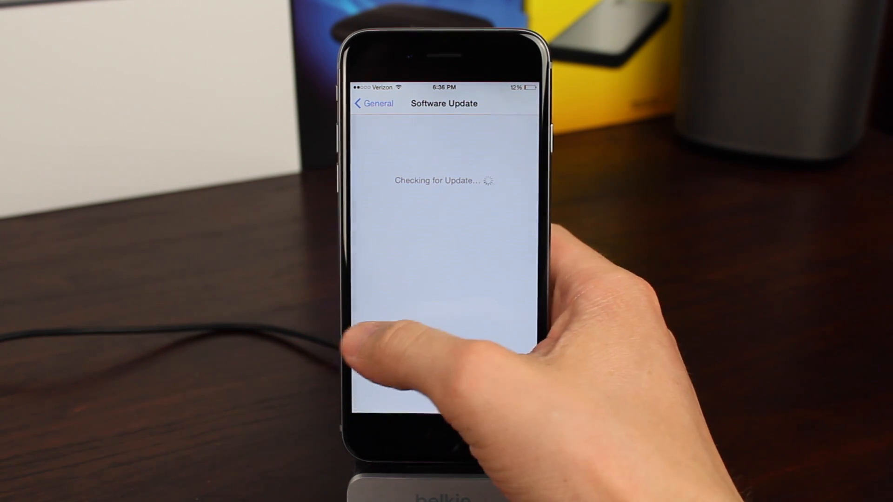
pyautogui.click(374, 103)
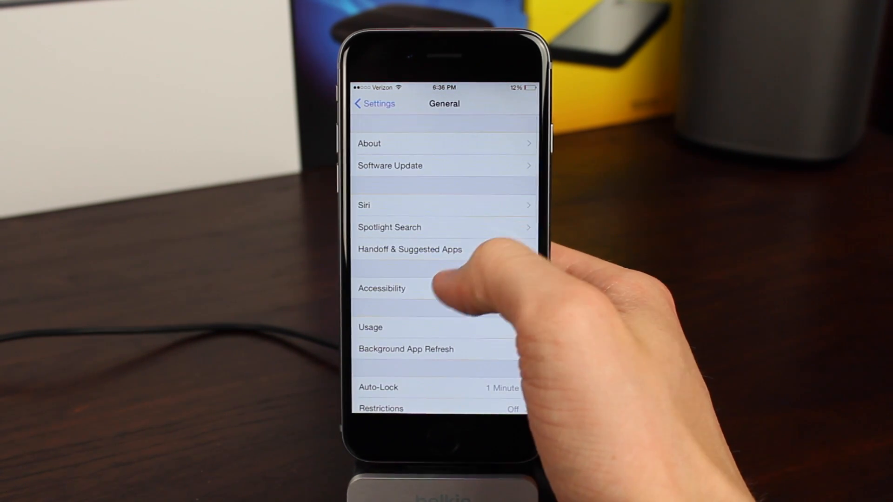
pyautogui.click(382, 289)
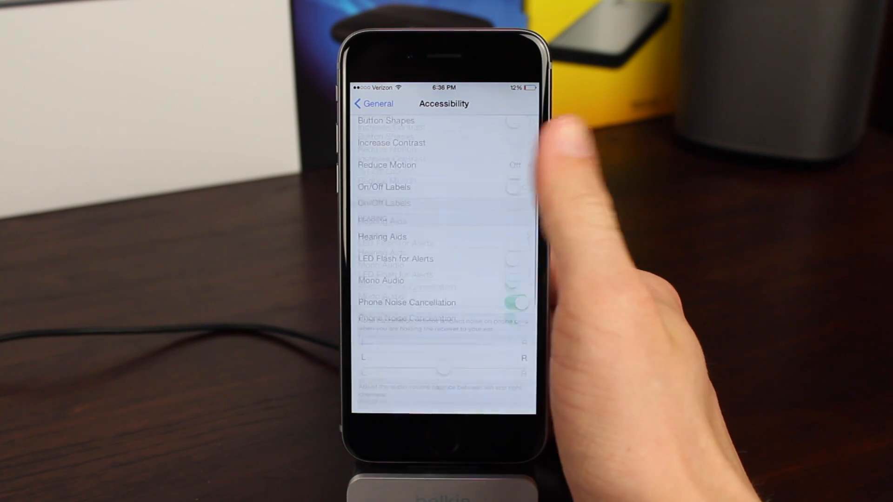
# Scroll to Interaction and confirm the Reachability switch is on.
pyautogui.scroll(-3)
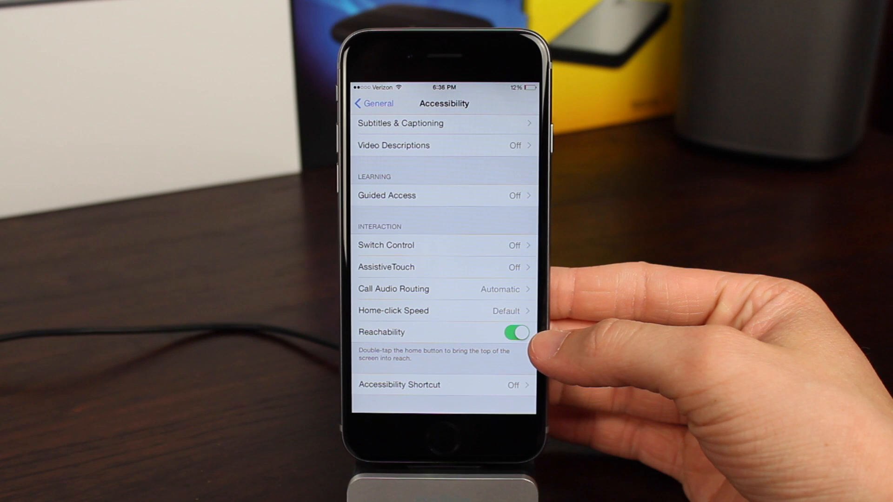
pyautogui.click(515, 332)
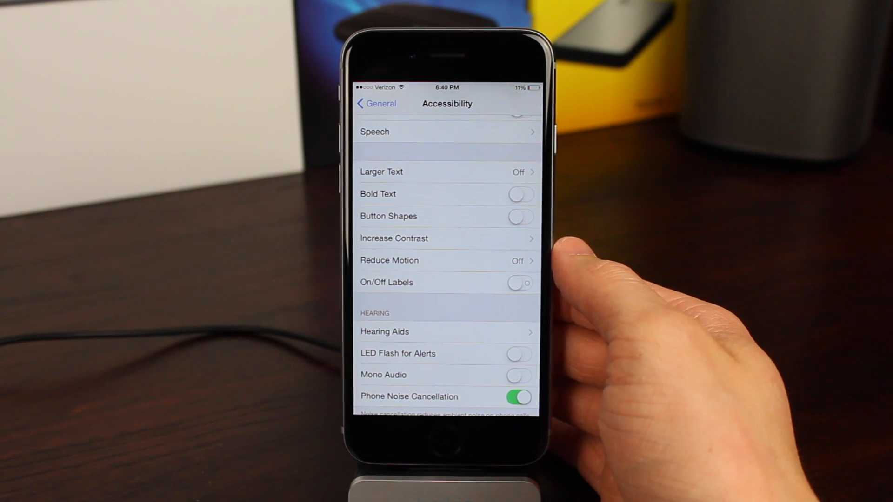
# Try Button Shapes on and off, then switch On/Off Labels on.
pyautogui.click(519, 217)
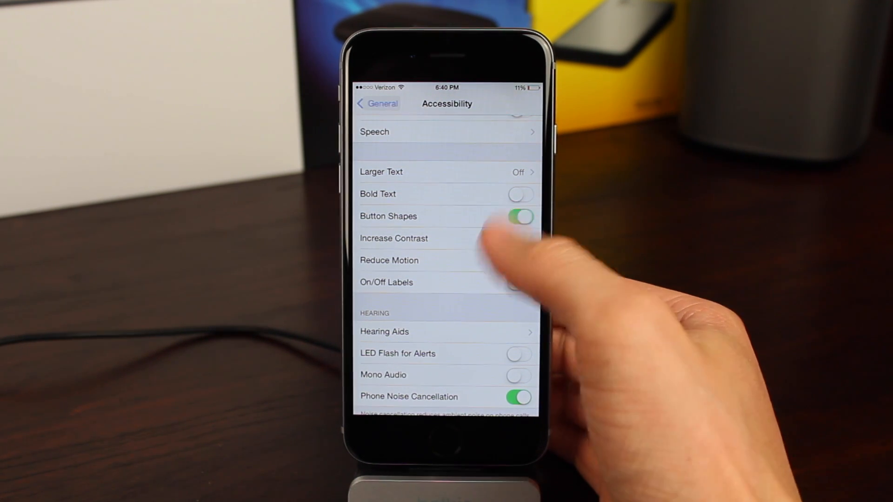
pyautogui.click(520, 216)
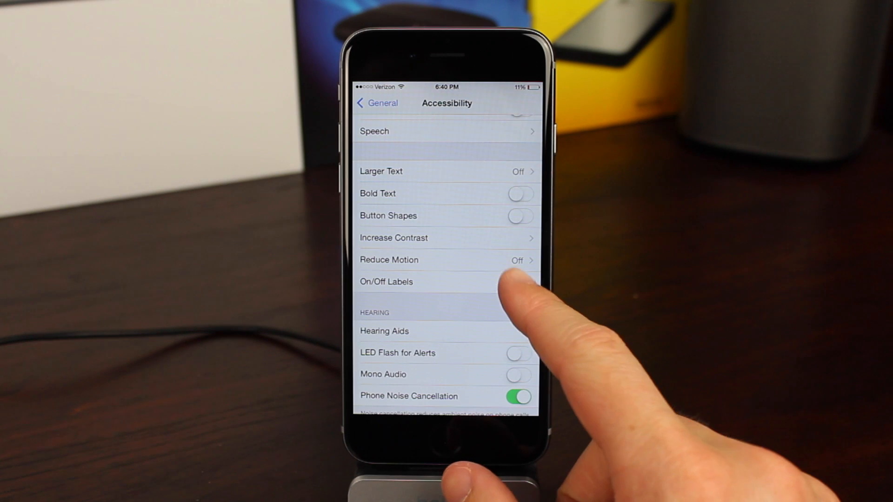
pyautogui.click(519, 282)
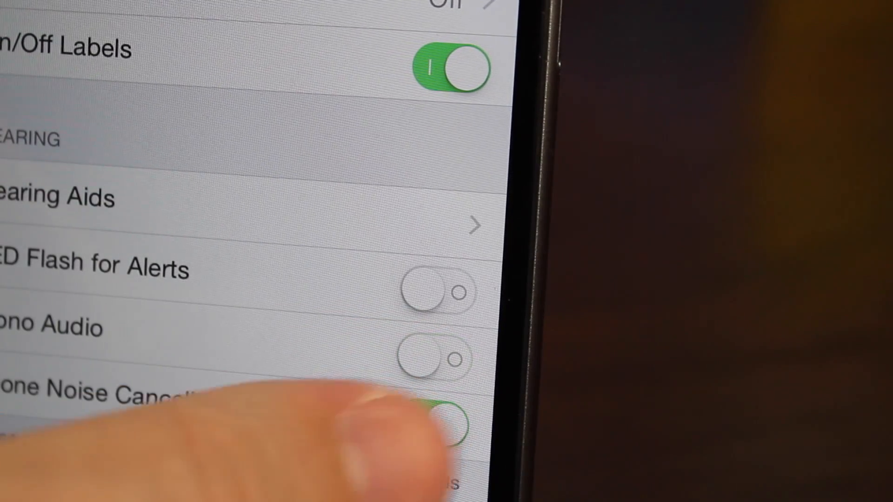
pyautogui.click(441, 421)
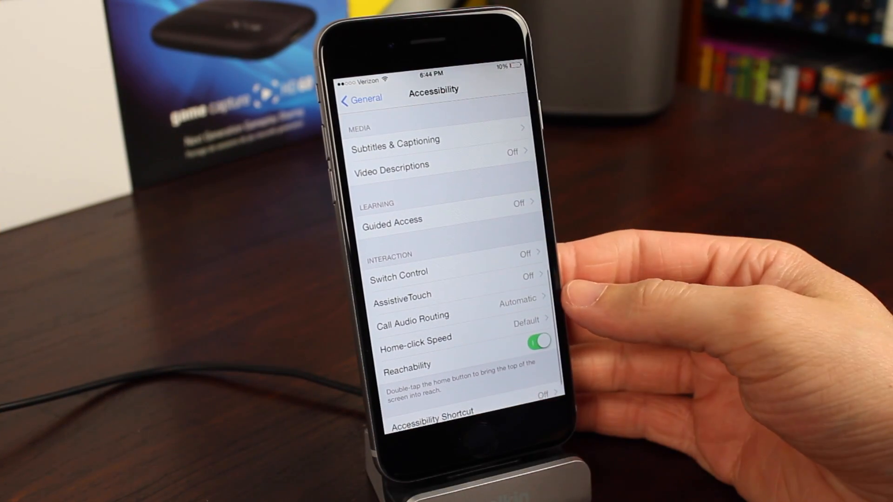
# Enable AssistiveTouch from its settings page and return to Settings via the app switcher.
pyautogui.click(402, 295)
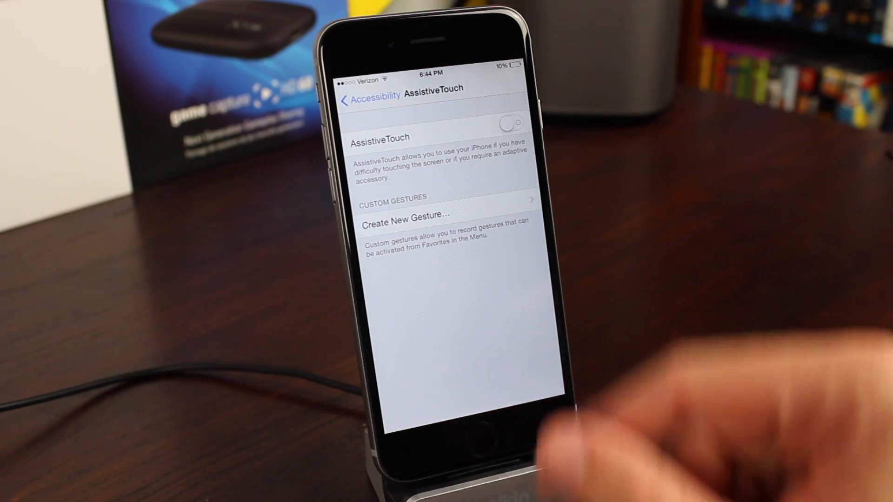
pyautogui.click(509, 124)
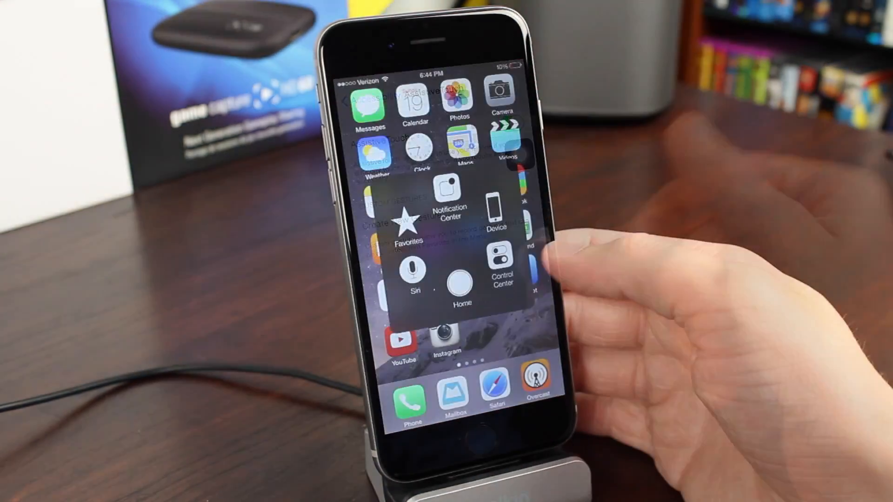
pyautogui.click(449, 199)
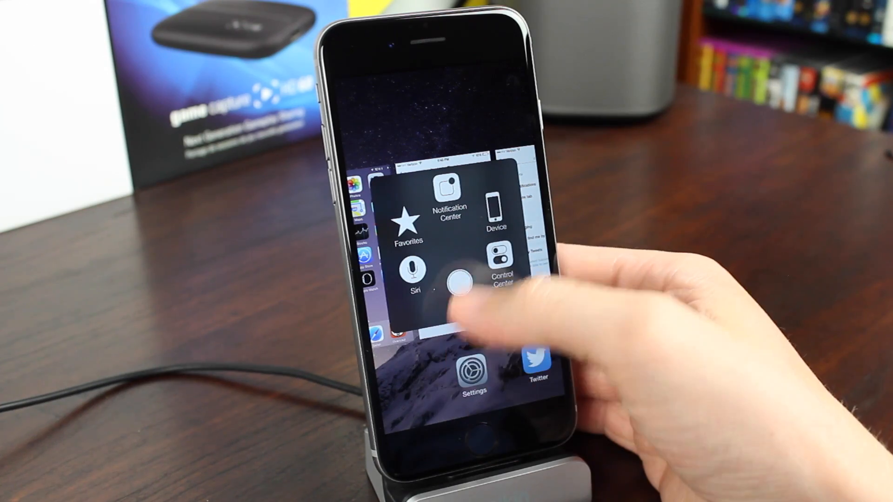
pyautogui.click(458, 282)
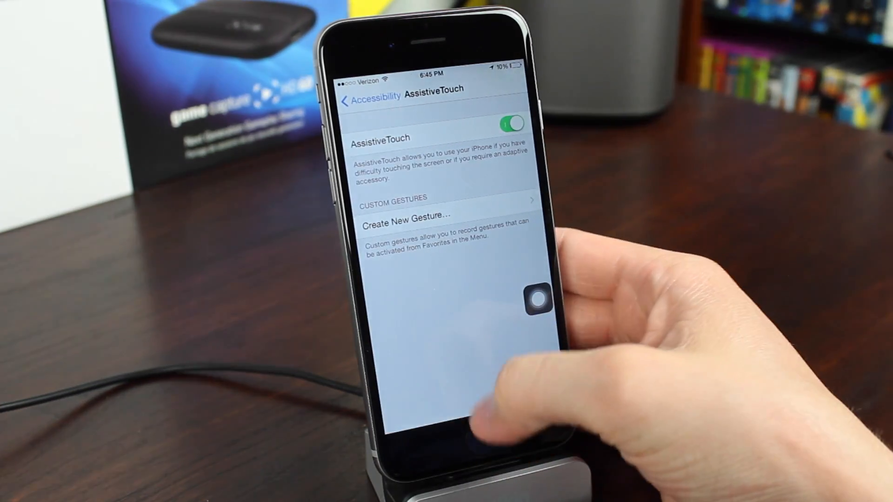
# Use the AssistiveTouch floating menu to go Home and show Device controls.
pyautogui.click(535, 298)
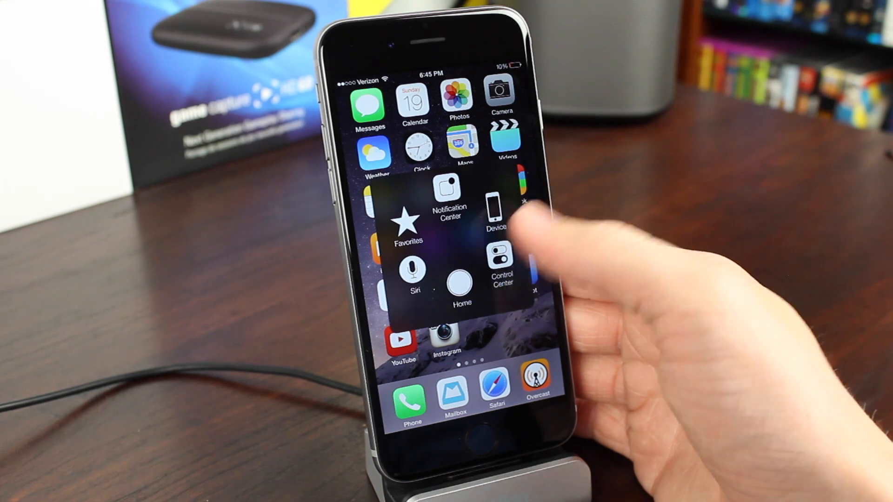
pyautogui.click(461, 282)
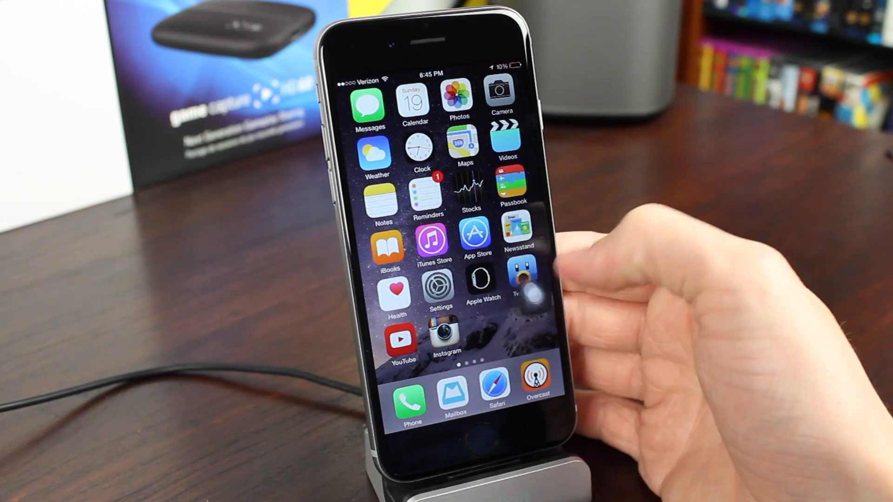
pyautogui.click(528, 285)
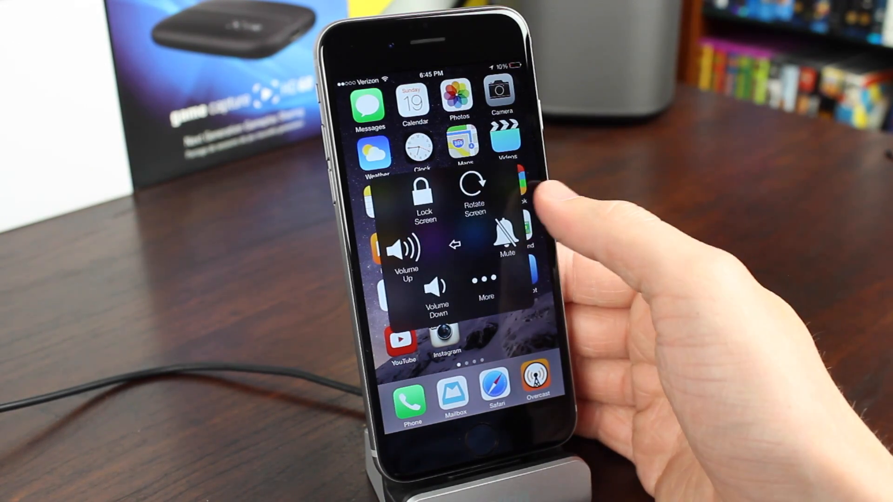
pyautogui.click(422, 197)
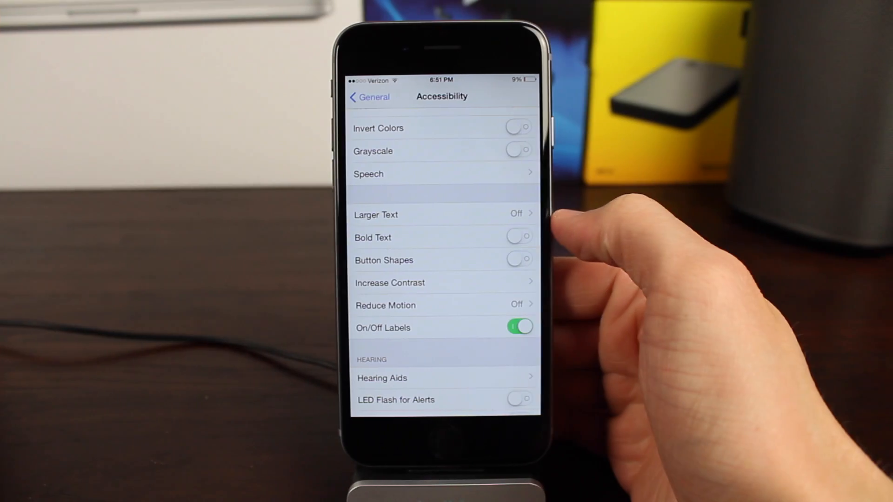
# Switch Button Shapes on, back out to the main Settings list and open Bluetooth.
pyautogui.click(519, 259)
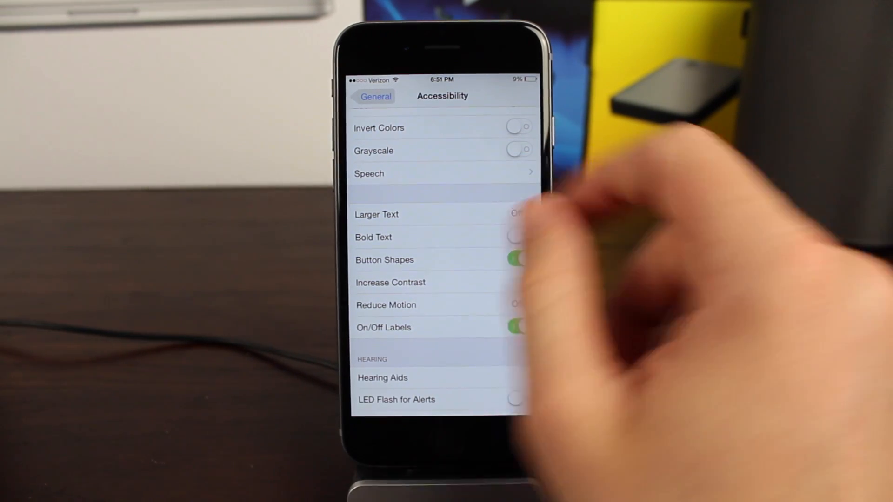
pyautogui.click(370, 96)
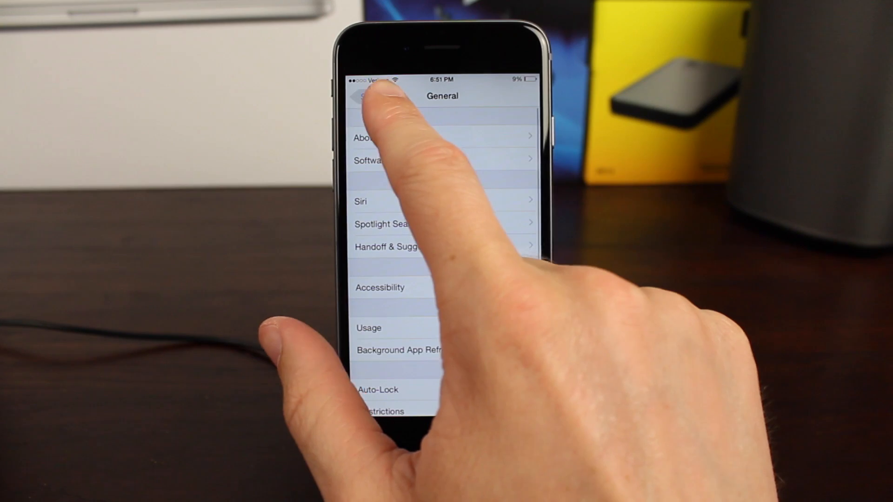
pyautogui.click(364, 96)
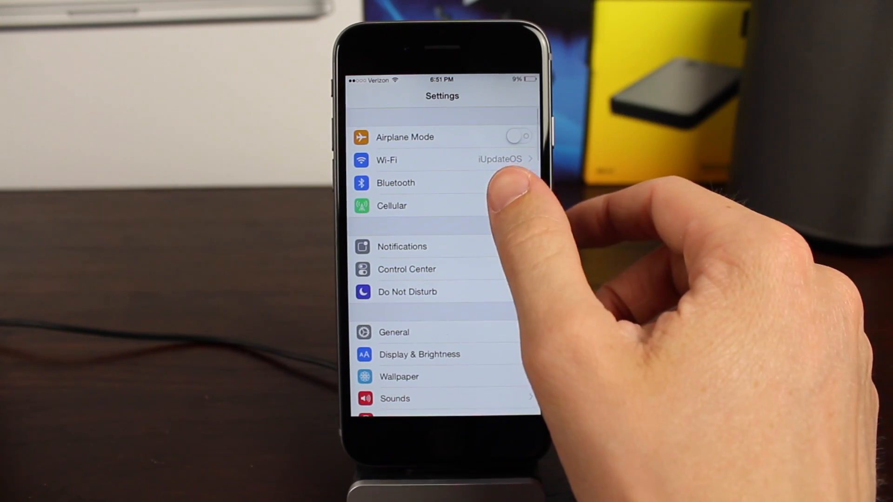
pyautogui.click(395, 183)
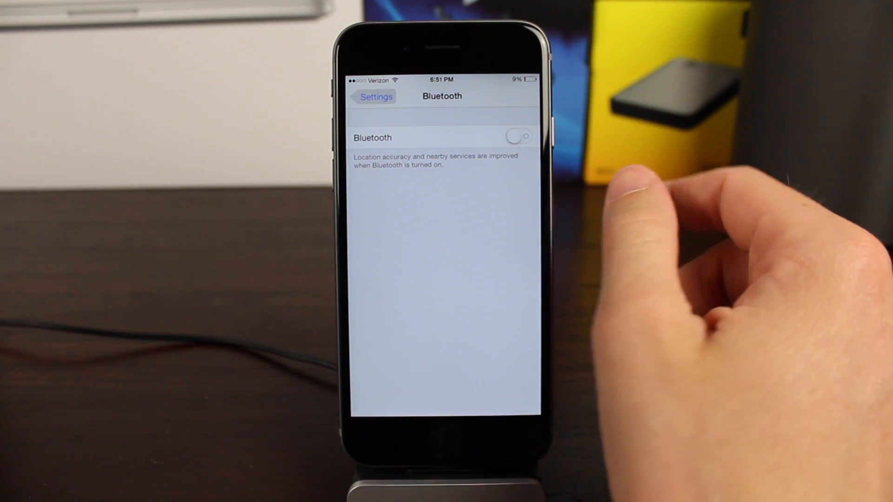
pyautogui.click(371, 96)
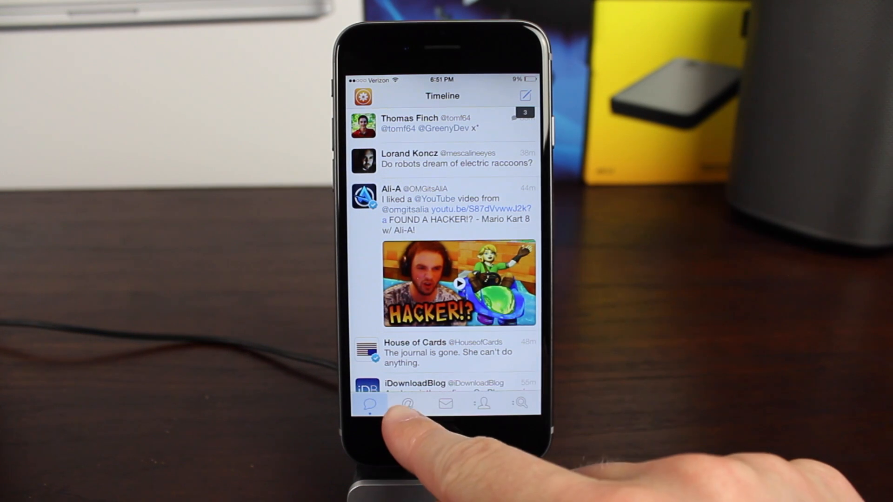
# Browse Tweetbot's Mentions, profile and Timeline tabs, then start composing a new tweet.
pyautogui.click(407, 403)
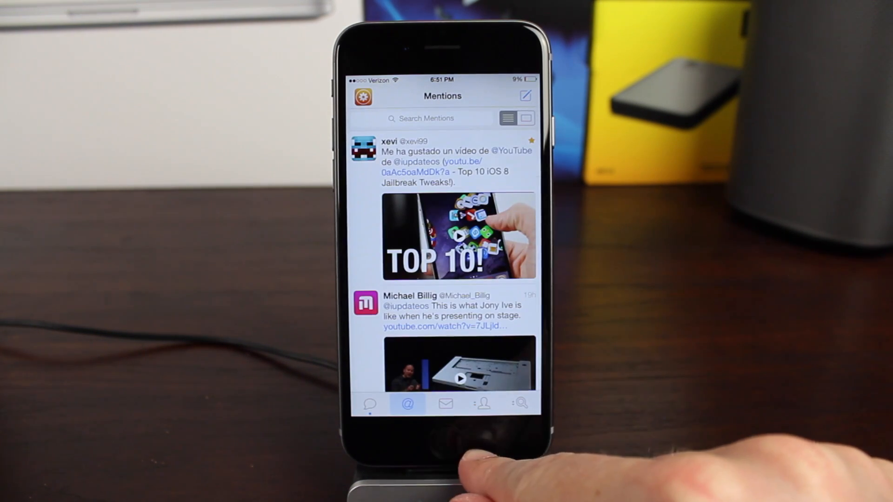
pyautogui.click(484, 404)
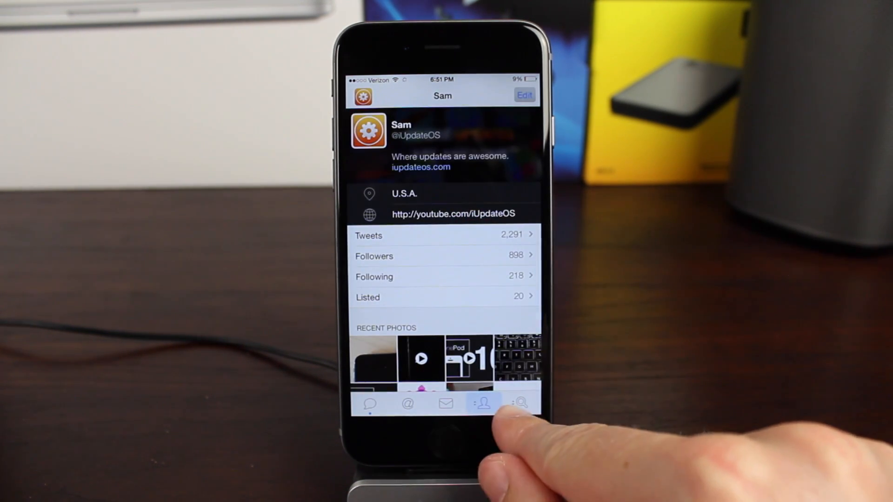
pyautogui.click(519, 404)
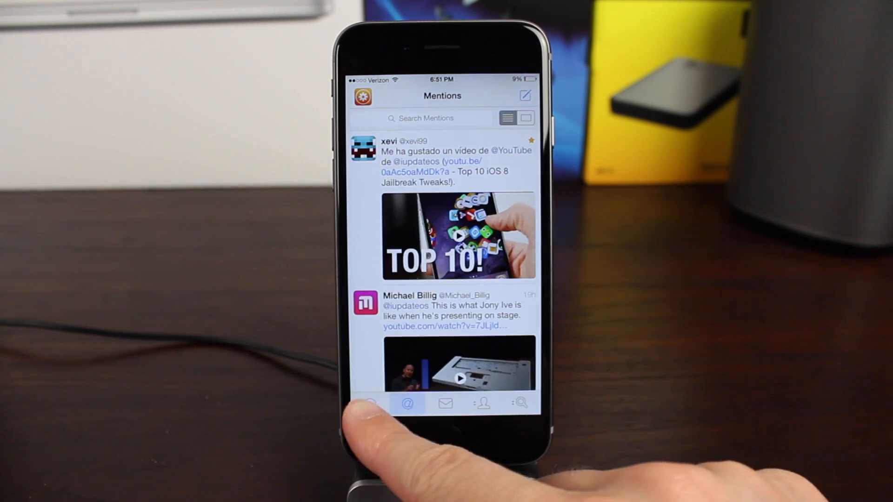
pyautogui.click(371, 403)
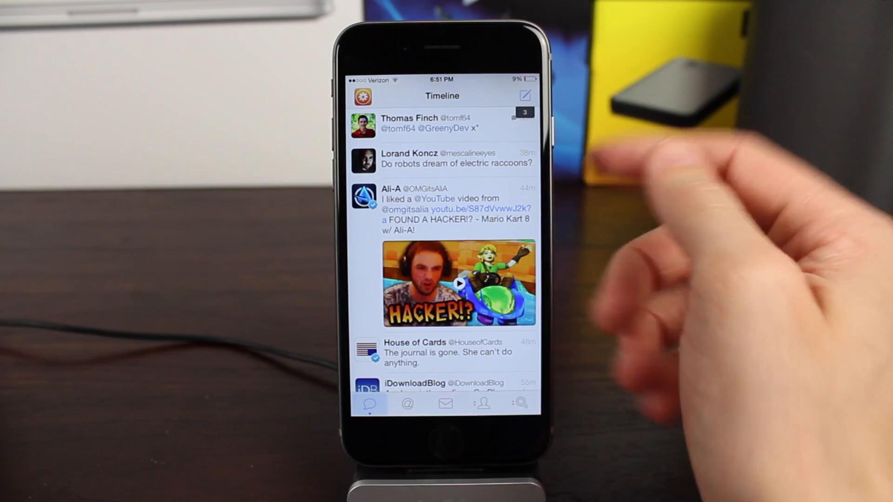
pyautogui.click(524, 96)
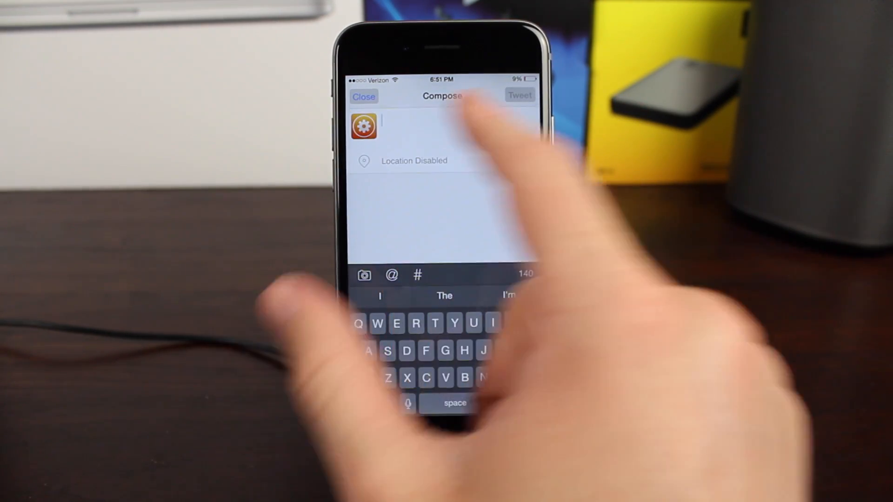
pyautogui.click(363, 96)
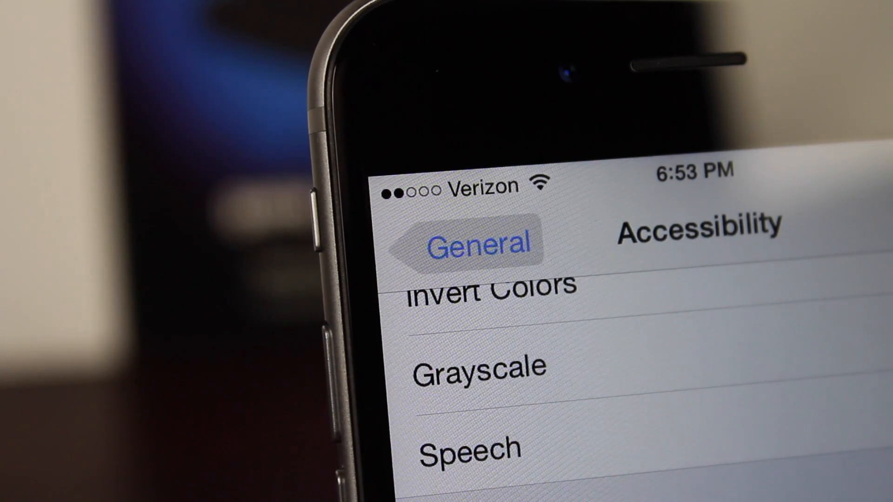
# Open Reduce Motion under Accessibility and switch it on.
pyautogui.click(472, 242)
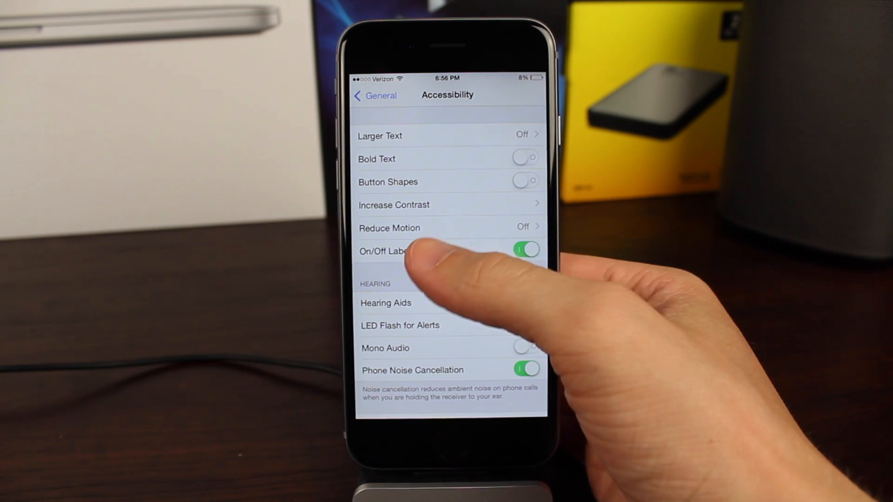
pyautogui.click(389, 228)
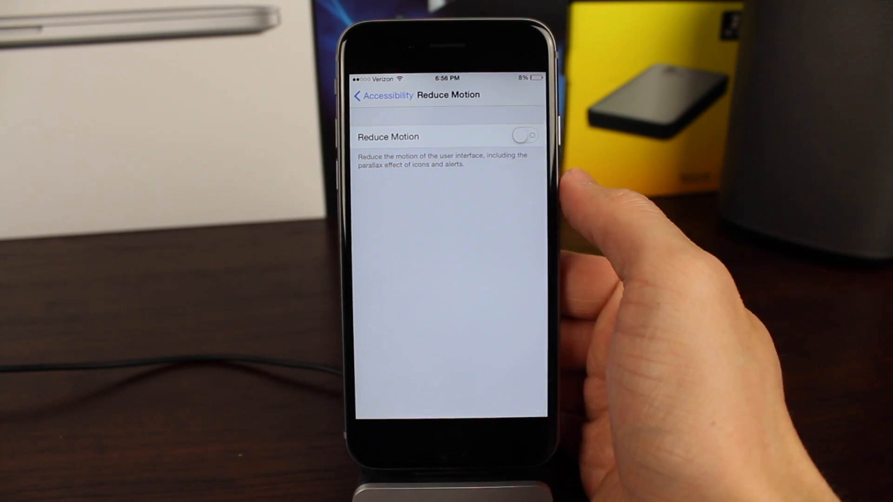
pyautogui.click(524, 136)
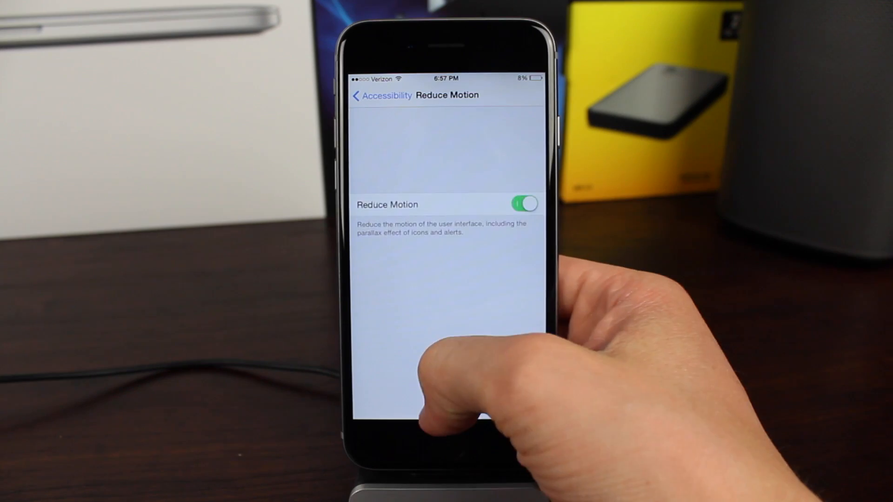
# Switch Reduce Motion back off and return through Accessibility to the General list.
pyautogui.click(522, 204)
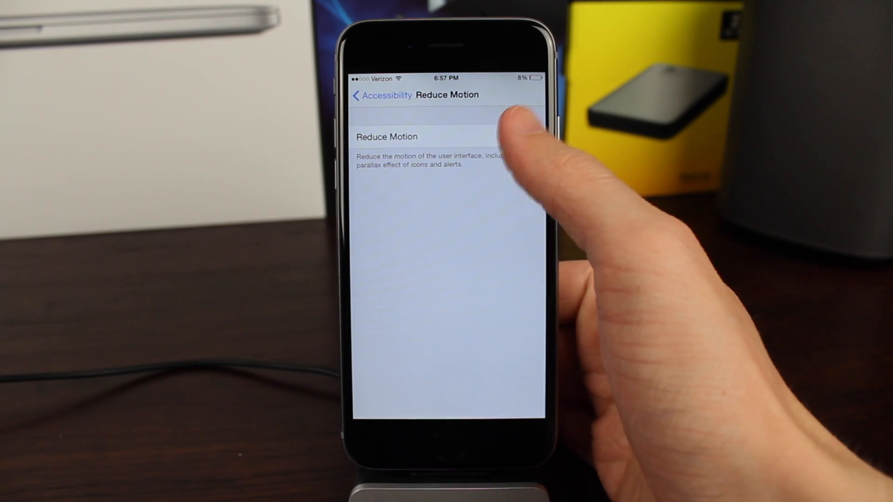
pyautogui.press('home')
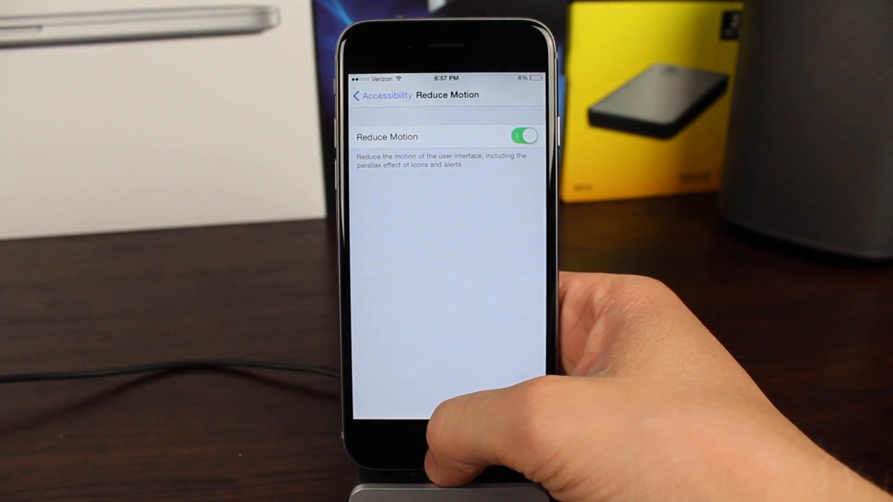
pyautogui.click(382, 95)
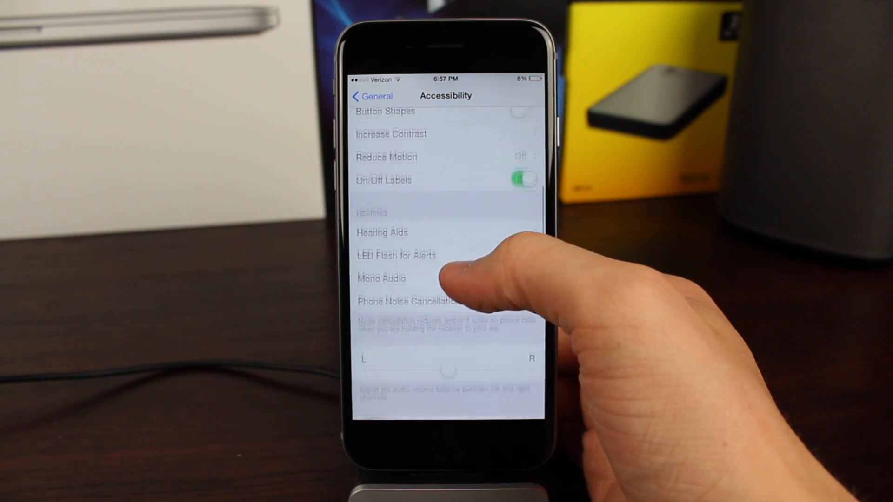
pyautogui.scroll(-3)
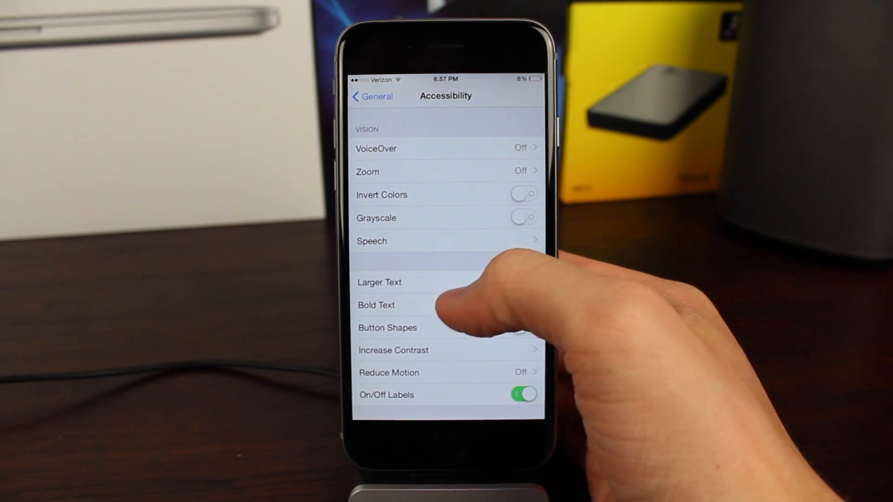
pyautogui.click(371, 95)
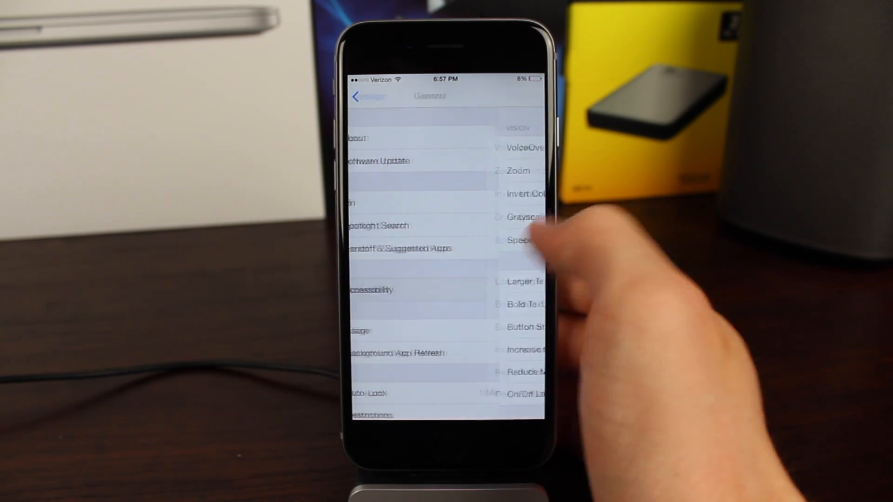
# Check Software Update, confirming iOS 8.3 is current, and return to General.
pyautogui.click(378, 161)
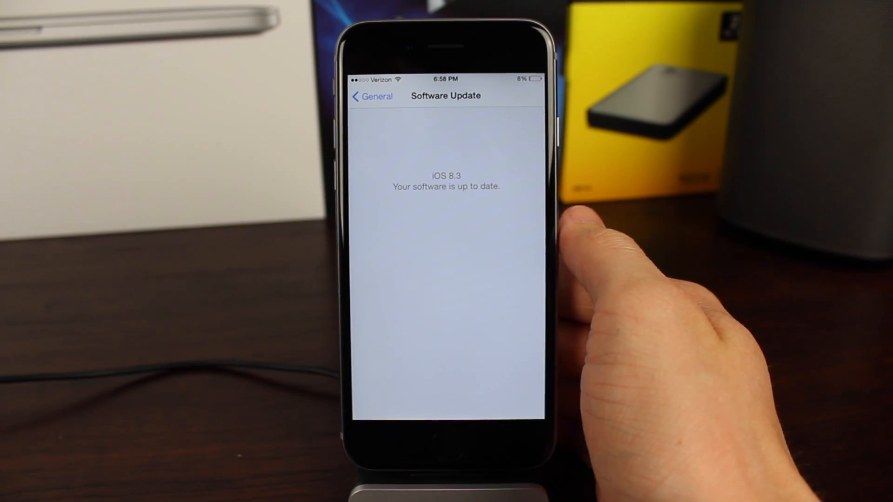
pyautogui.click(372, 95)
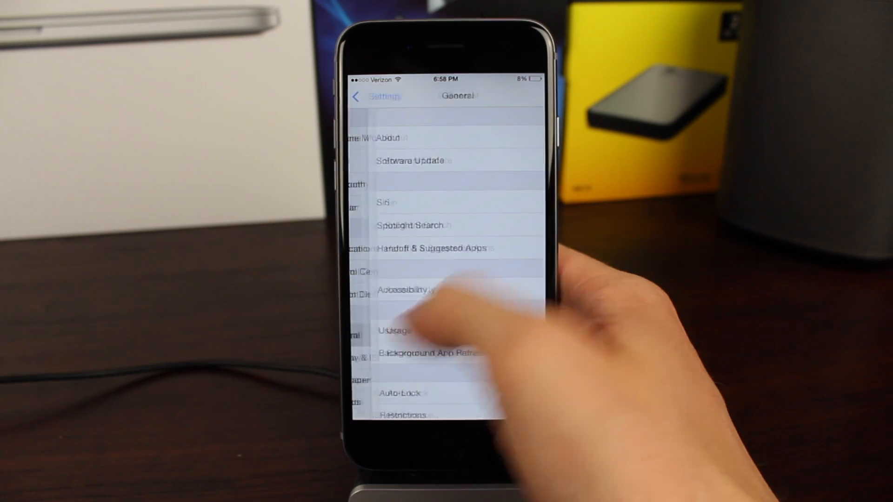